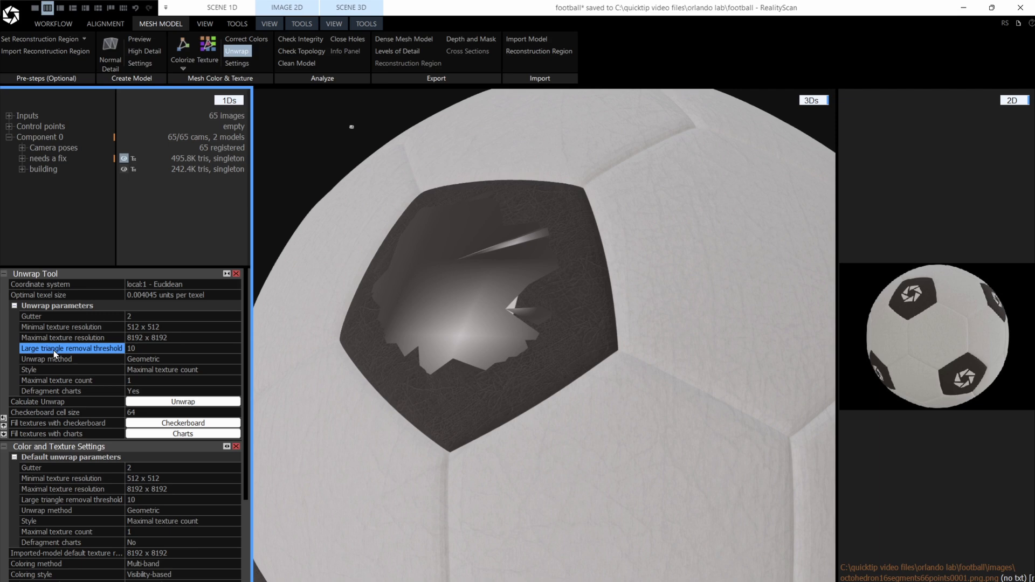
{"action": "mouse_move", "coordinate": [73, 348]}
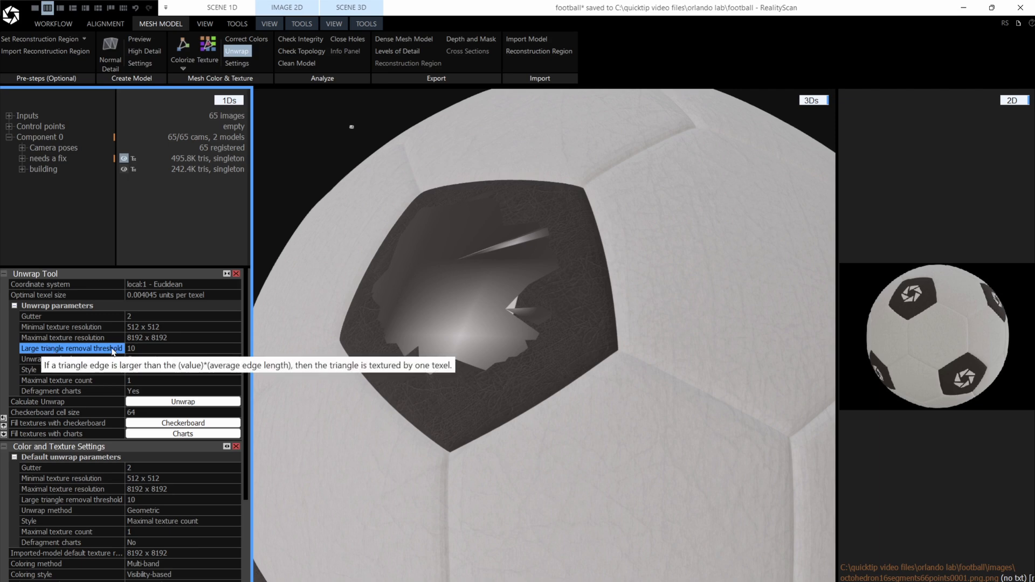
{"action": "mouse_move", "coordinate": [428, 224]}
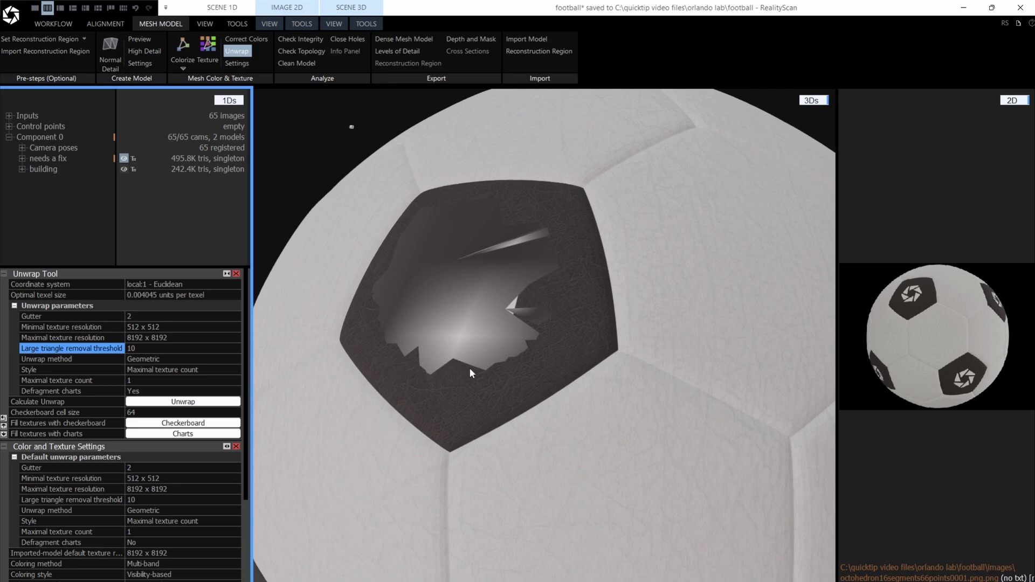
{"action": "mouse_move", "coordinate": [399, 234]}
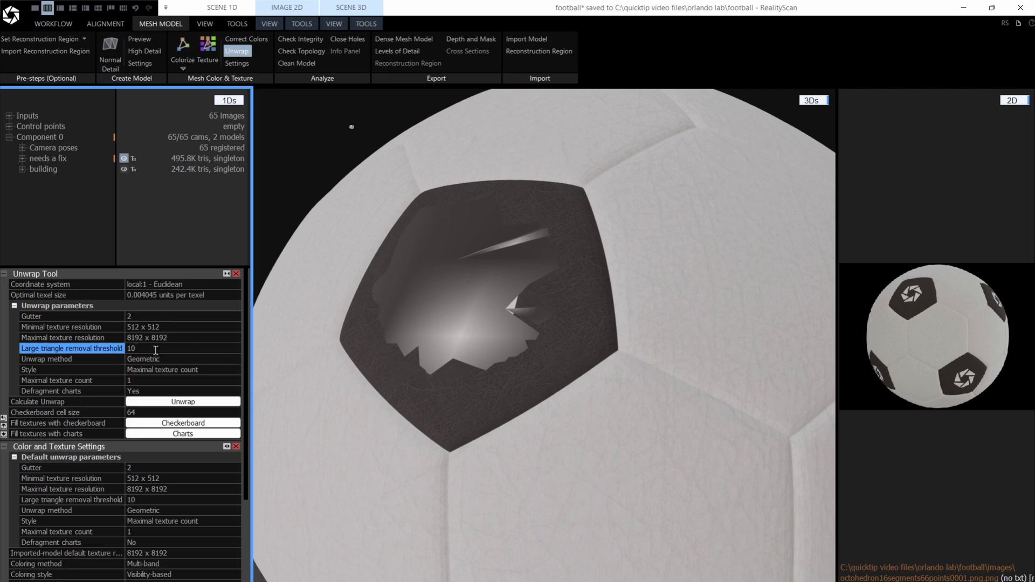
Open the VIEW tab to reach the scene render mode options.
{"action": "left_click", "coordinate": [333, 24]}
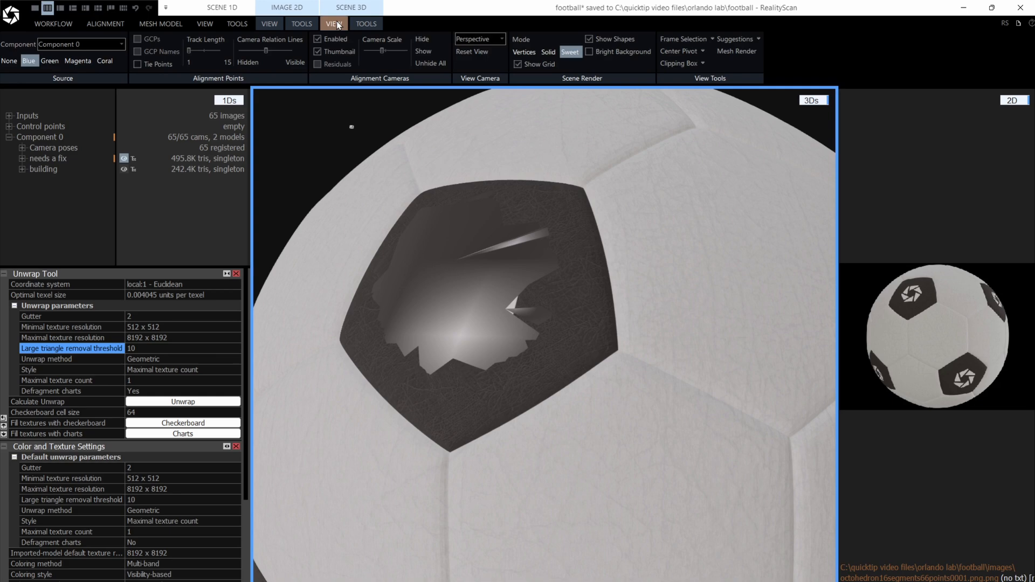
{"action": "mouse_move", "coordinate": [549, 52]}
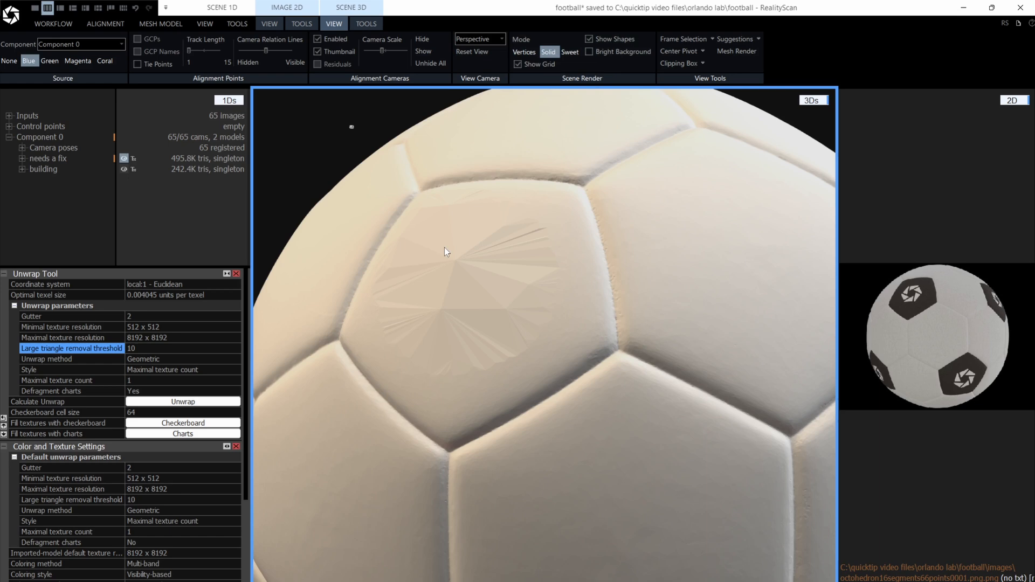
{"action": "mouse_move", "coordinate": [413, 285]}
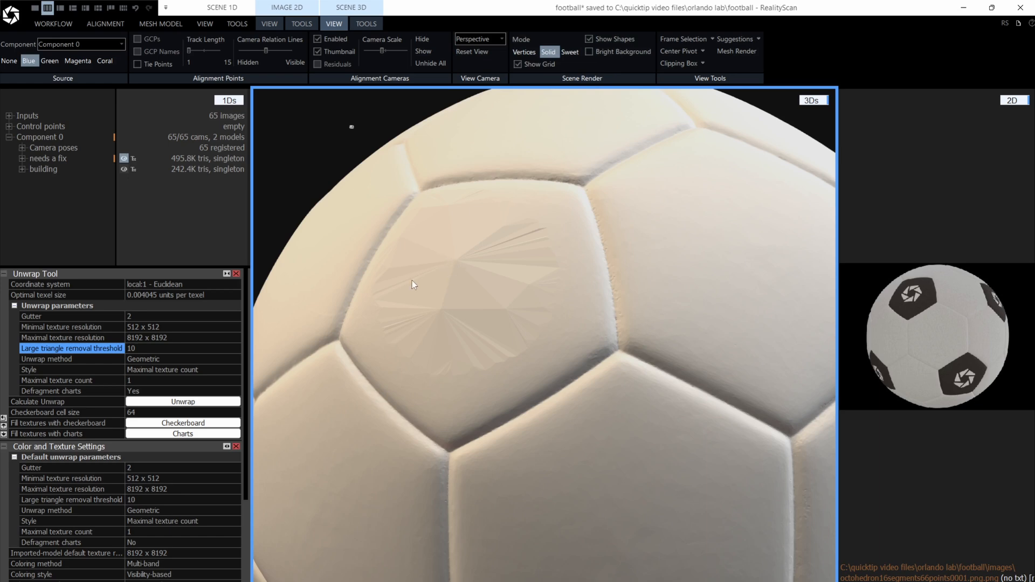
{"action": "mouse_move", "coordinate": [232, 336]}
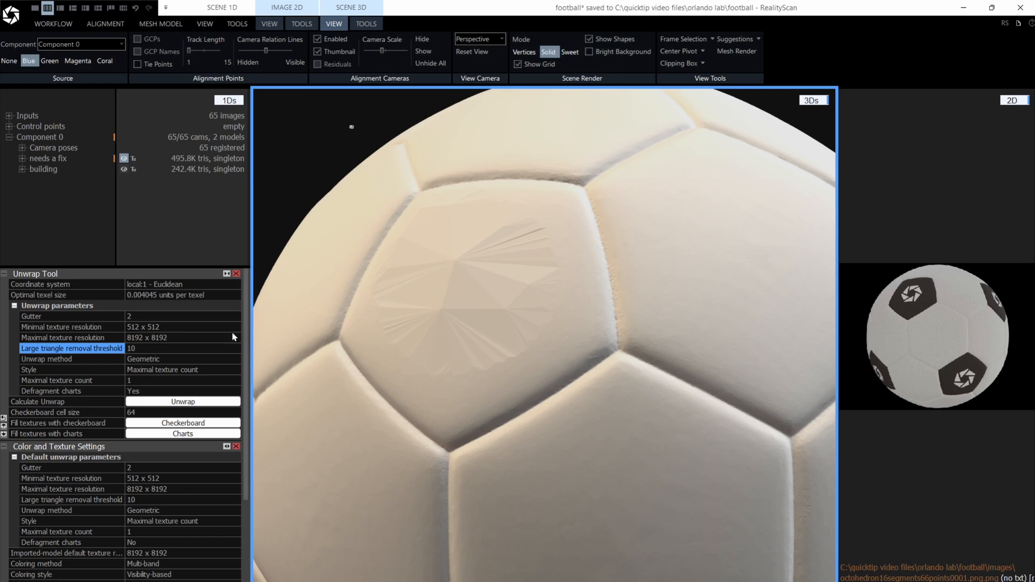
{"action": "mouse_move", "coordinate": [561, 147]}
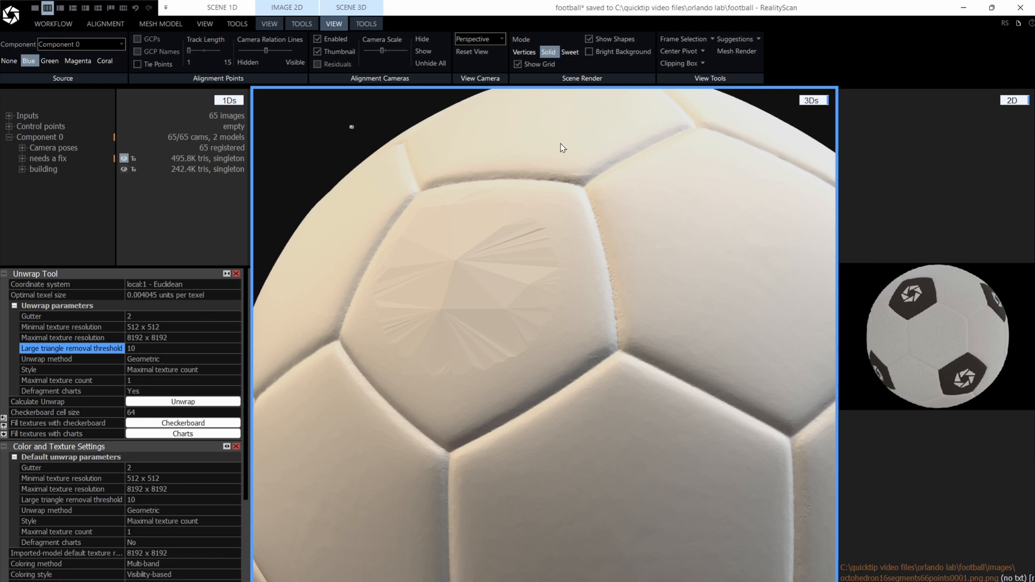
{"action": "mouse_move", "coordinate": [634, 239]}
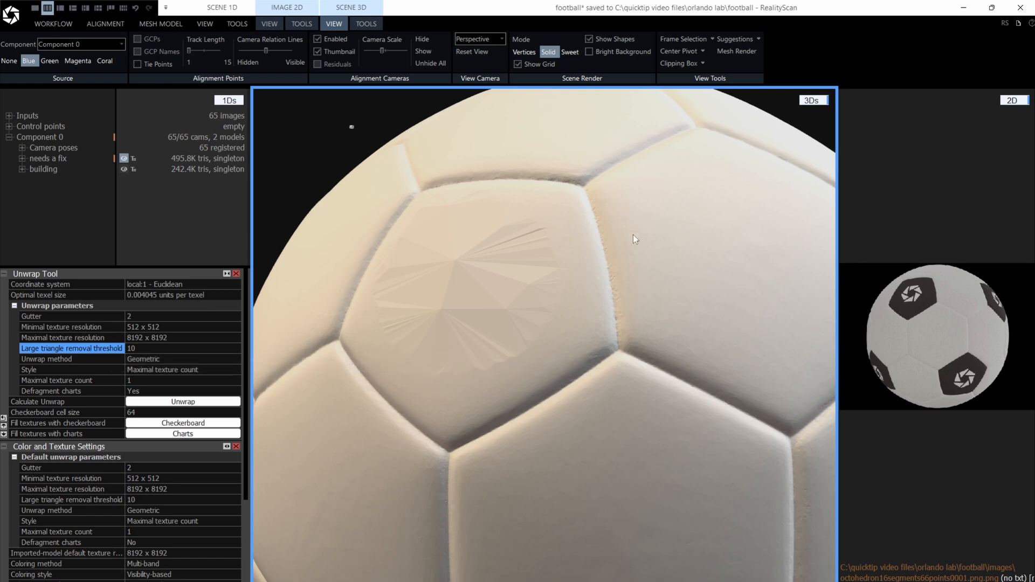
{"action": "mouse_move", "coordinate": [502, 308]}
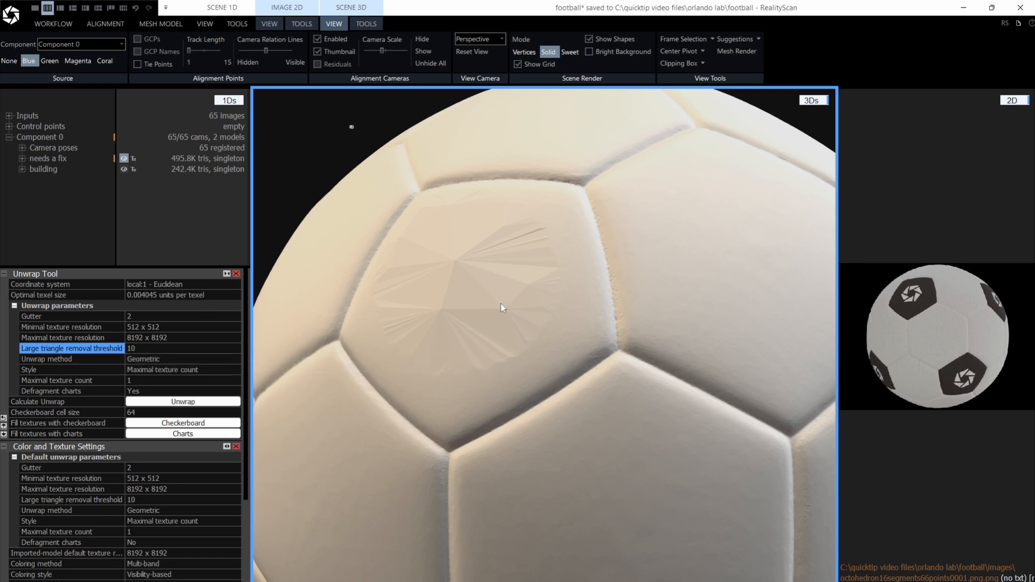
{"action": "mouse_move", "coordinate": [480, 315]}
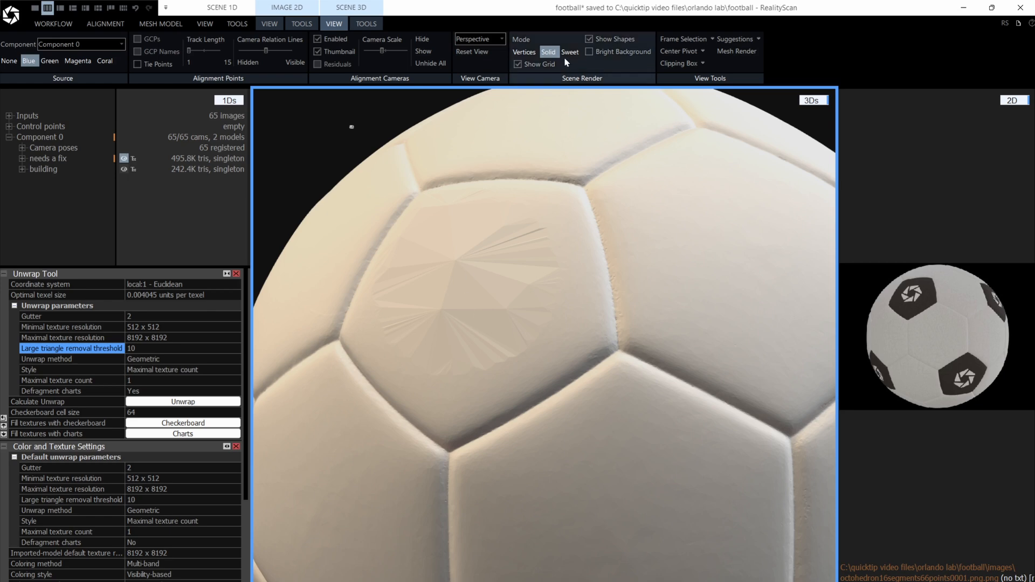
Switch Scene Render mode to Sweet so the football appears textured again.
{"action": "left_click", "coordinate": [569, 52]}
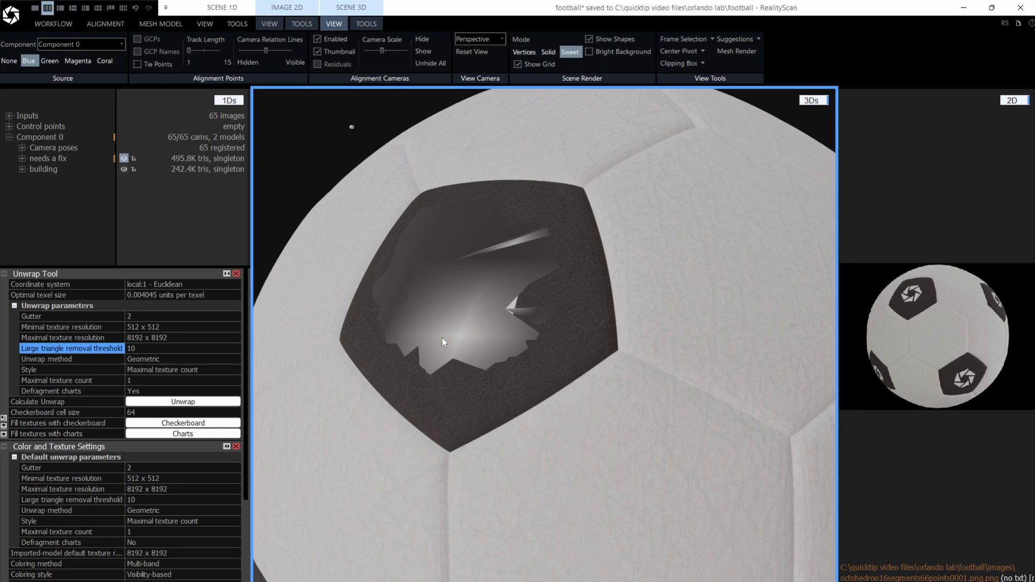
{"action": "mouse_move", "coordinate": [426, 332]}
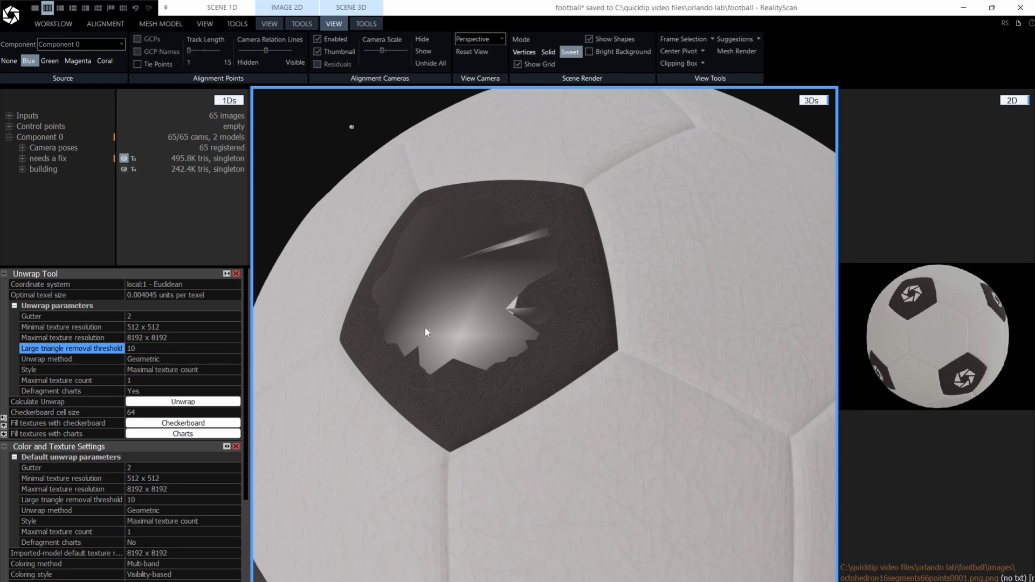
{"action": "mouse_move", "coordinate": [267, 318]}
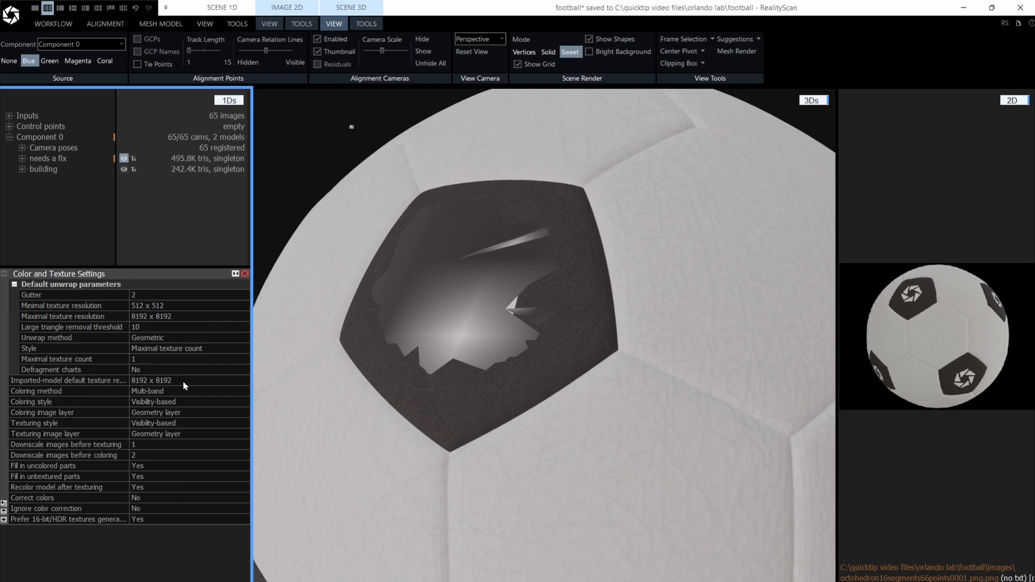
{"action": "mouse_move", "coordinate": [82, 329]}
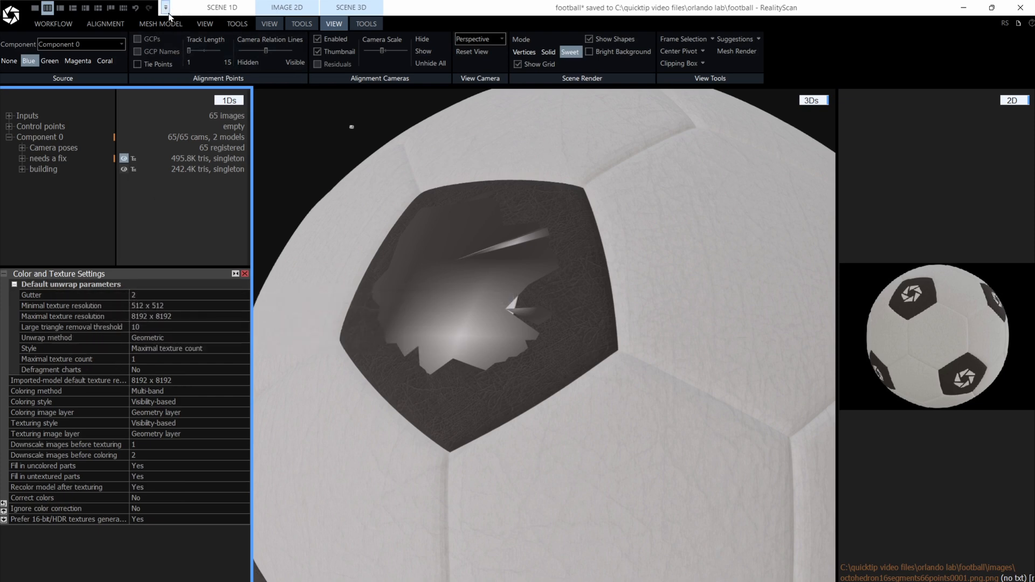
Switch to the MESH MODEL tab to show the Color and Texture Settings.
{"action": "left_click", "coordinate": [160, 24]}
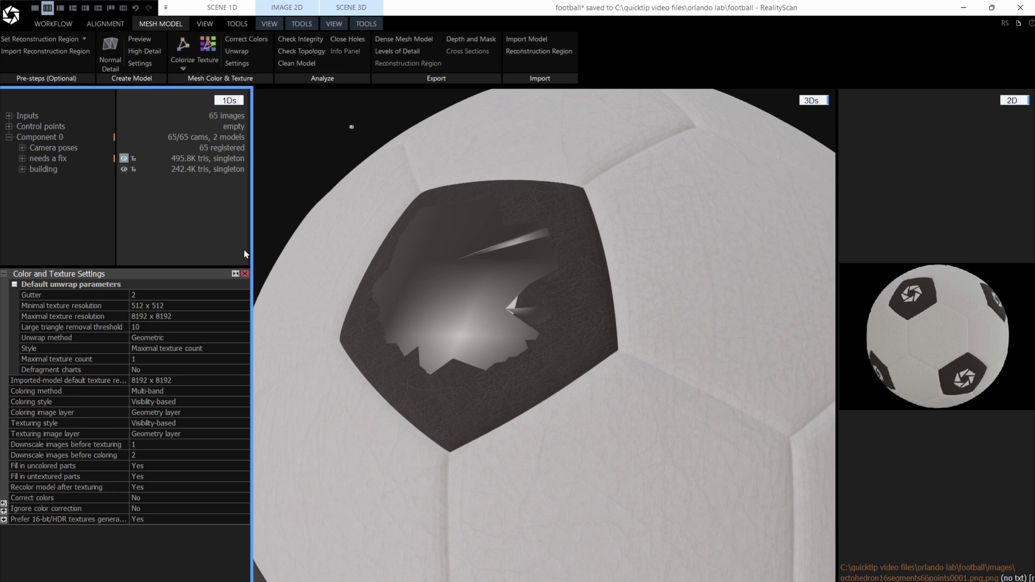
{"action": "mouse_move", "coordinate": [160, 291]}
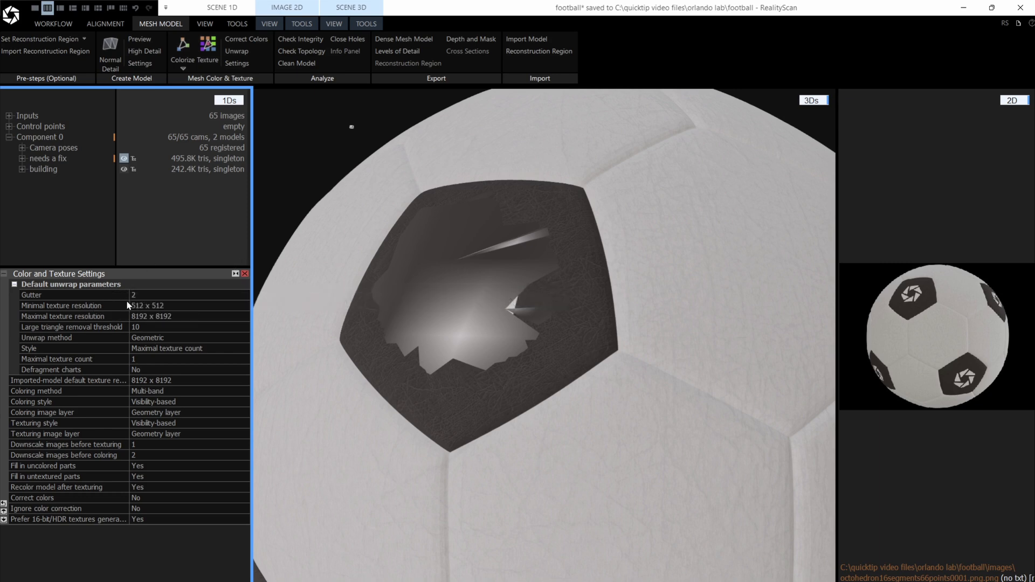
{"action": "mouse_move", "coordinate": [128, 301]}
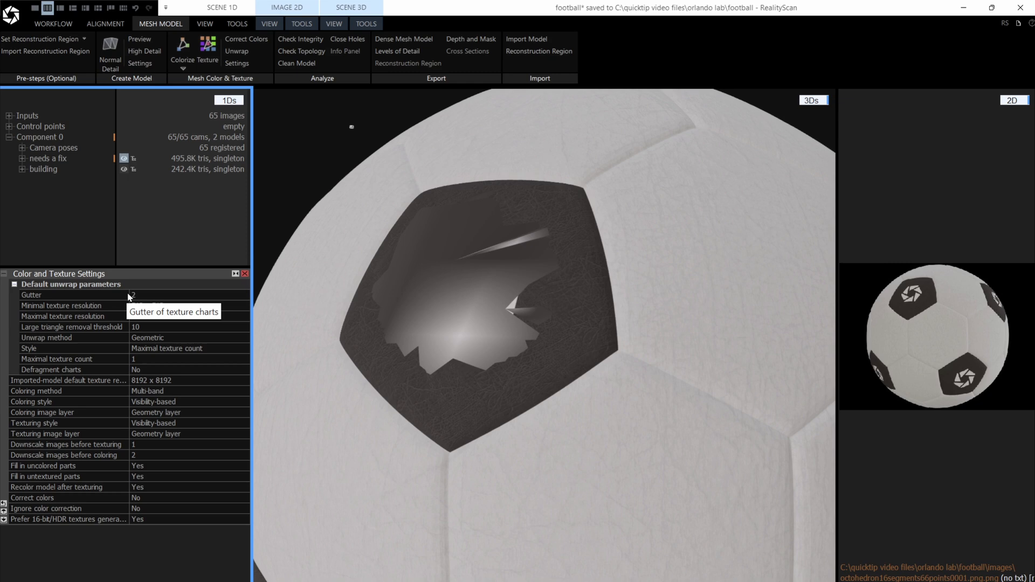
{"action": "mouse_move", "coordinate": [188, 344]}
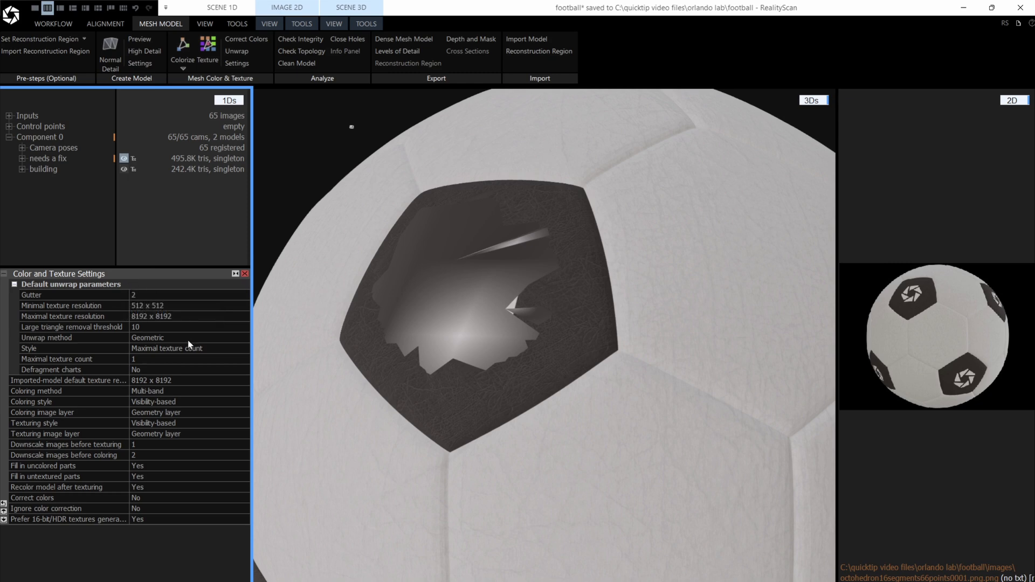
{"action": "mouse_move", "coordinate": [182, 371]}
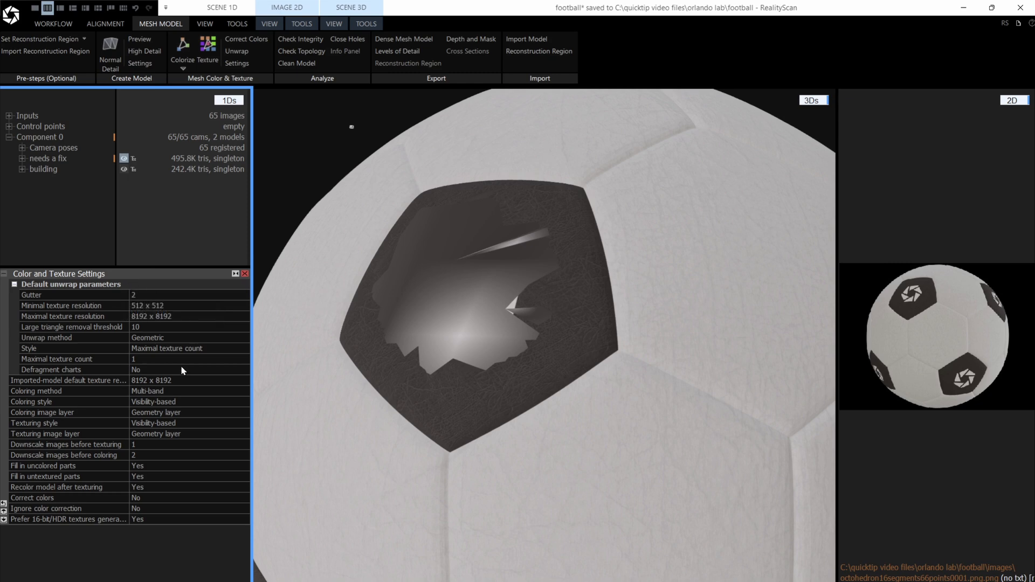
{"action": "mouse_move", "coordinate": [144, 506]}
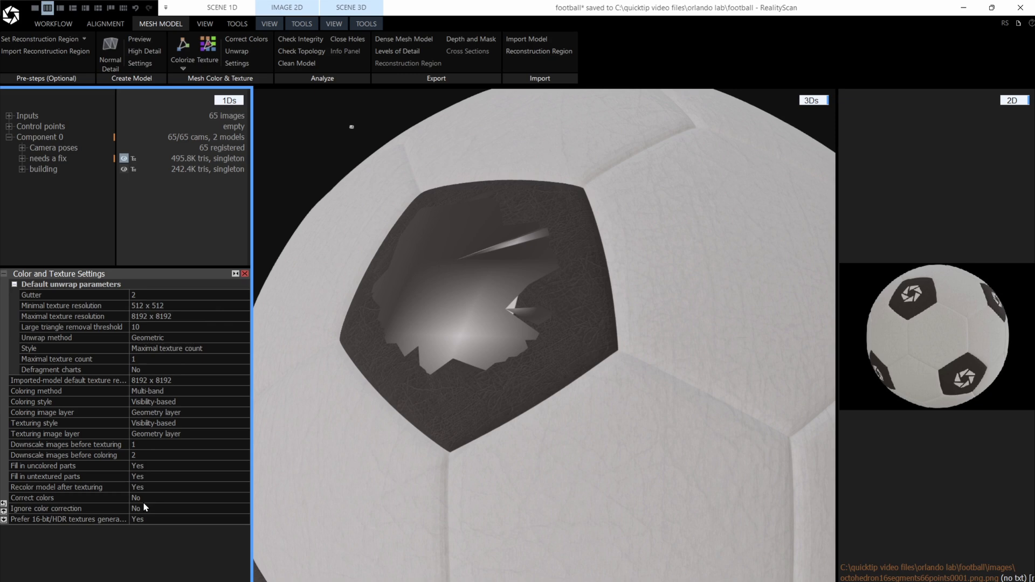
{"action": "mouse_move", "coordinate": [162, 243]}
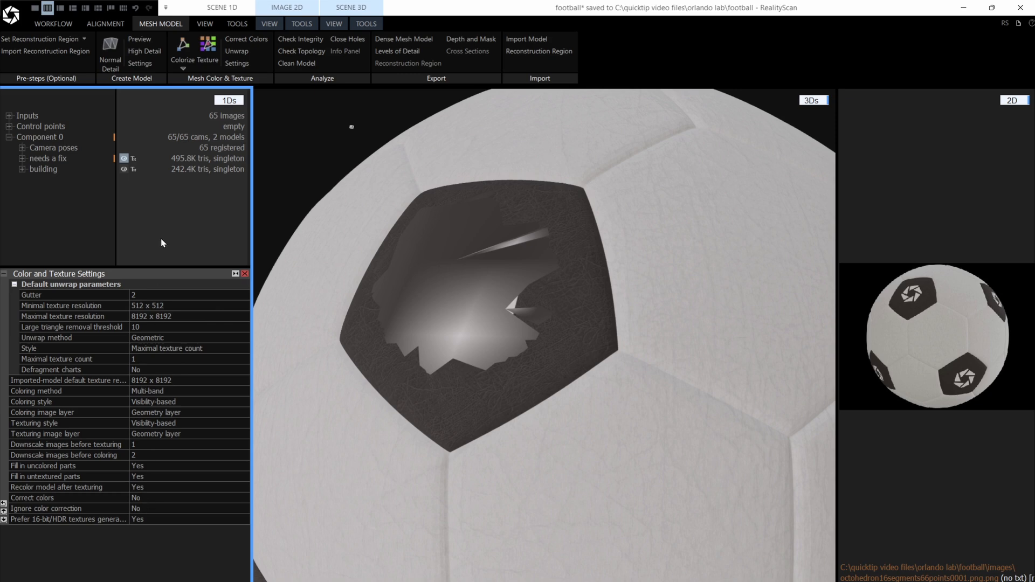
Re-unwrap the football with large triangle removal threshold set to 40.
{"action": "left_click", "coordinate": [236, 52]}
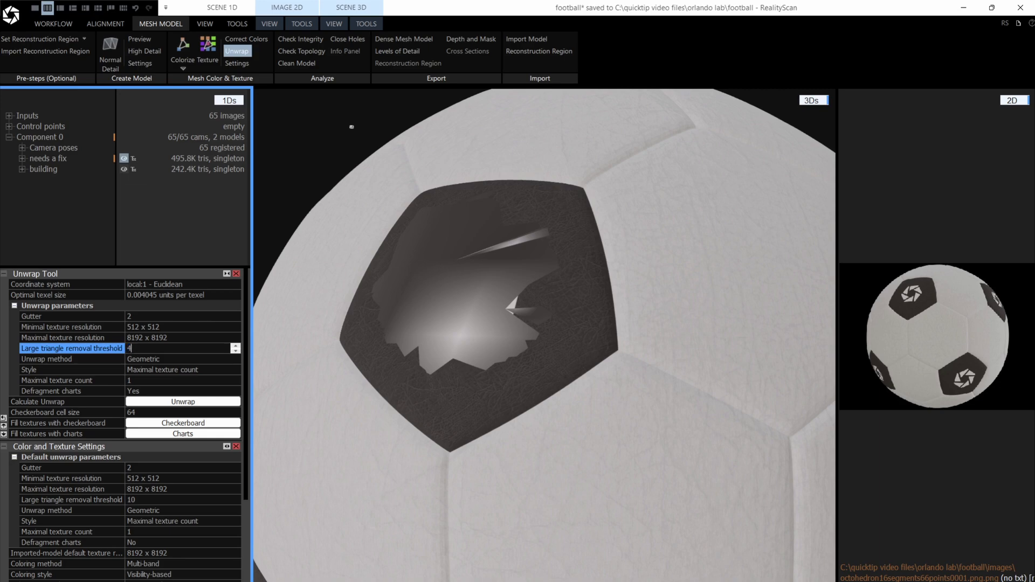
{"action": "type", "text": "40"}
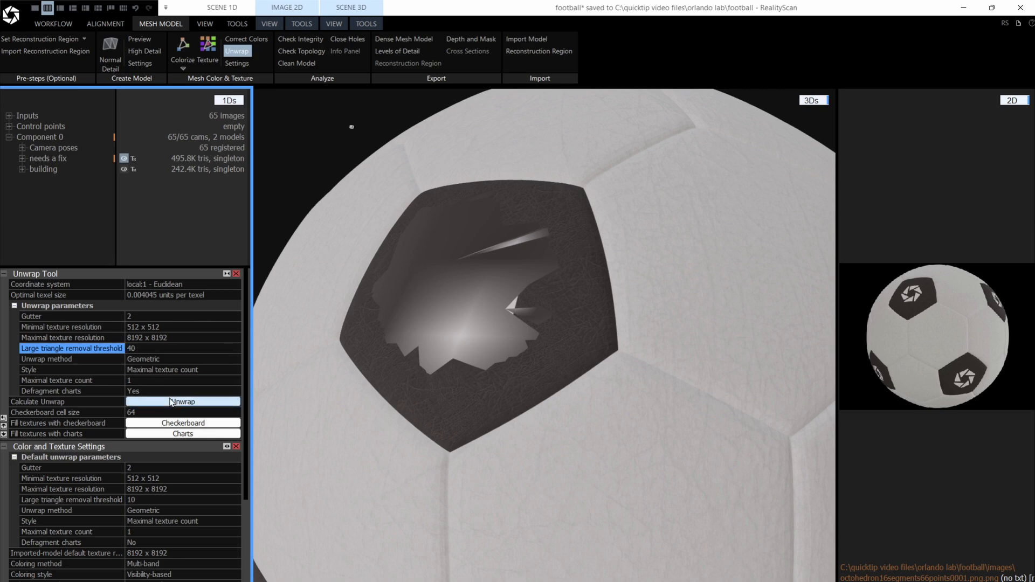
{"action": "left_click", "coordinate": [182, 401]}
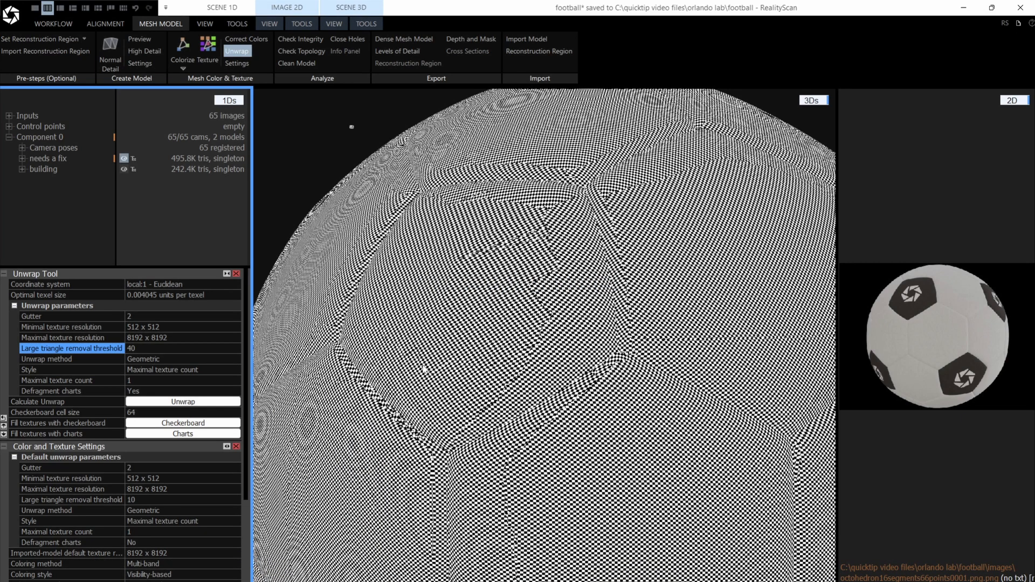
{"action": "mouse_move", "coordinate": [381, 196]}
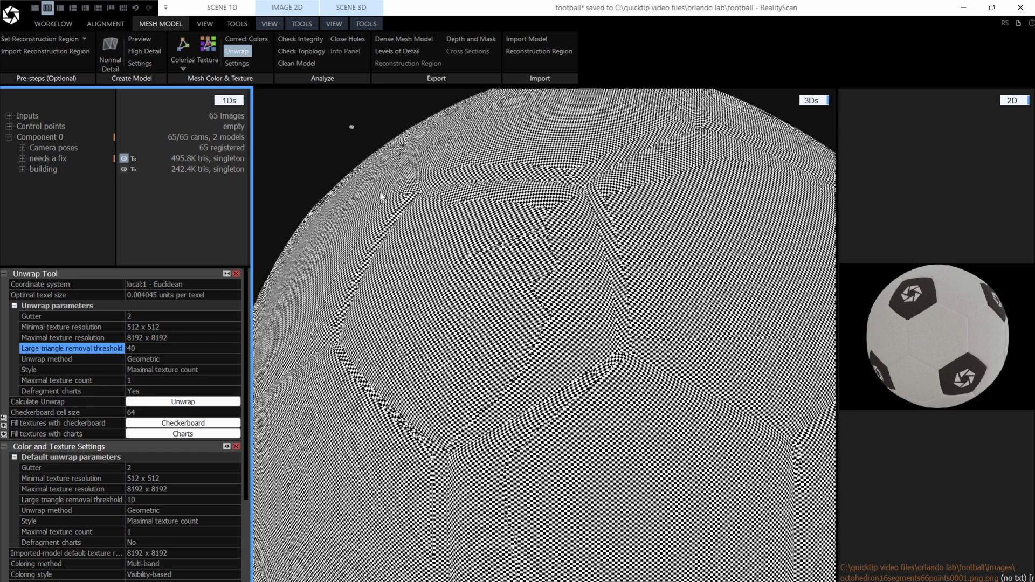
Run Texture from the Mesh Color & Texture group on the unwrapped football.
{"action": "left_click", "coordinate": [207, 47]}
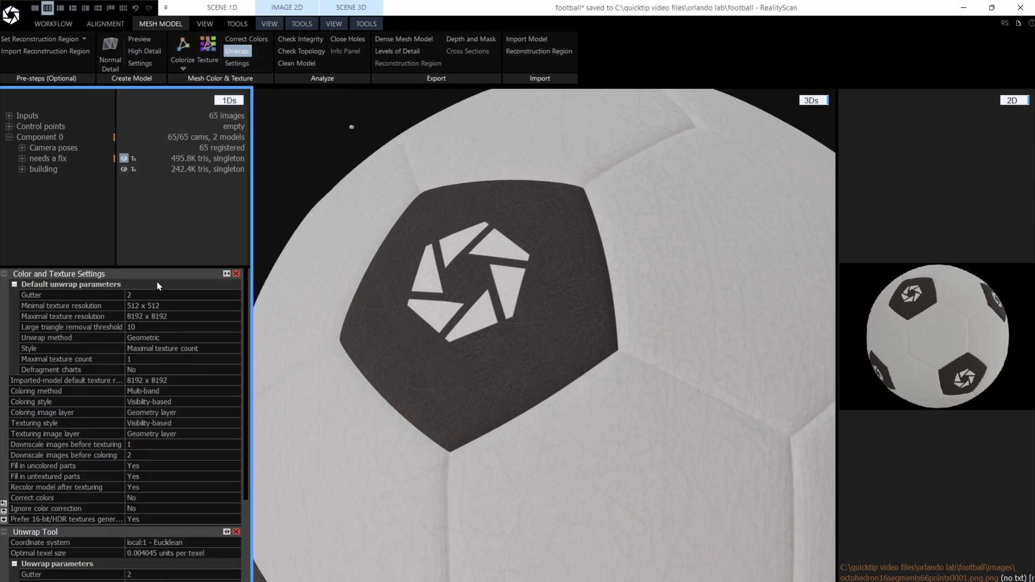
{"action": "mouse_move", "coordinate": [519, 349]}
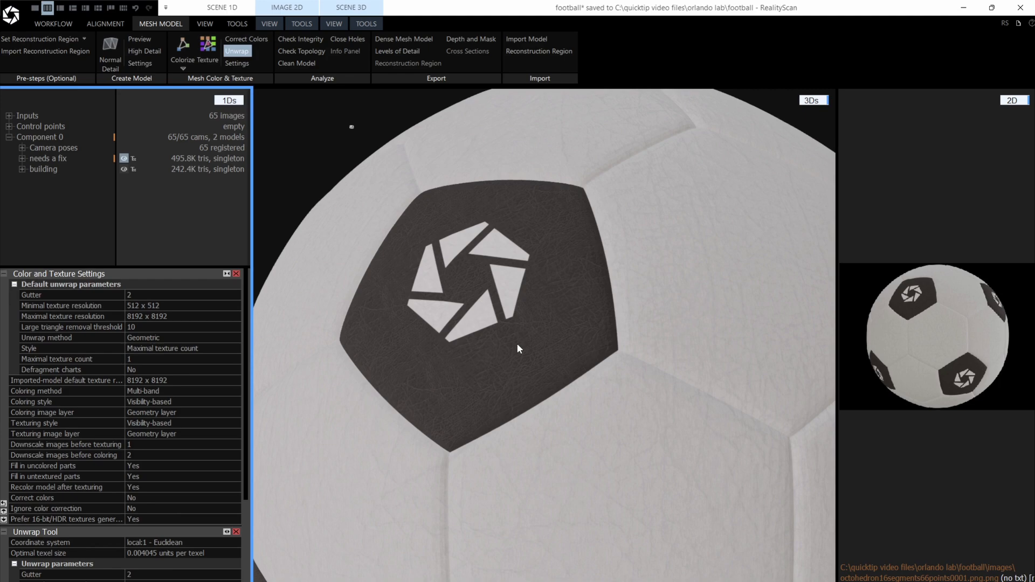
{"action": "mouse_move", "coordinate": [385, 326]}
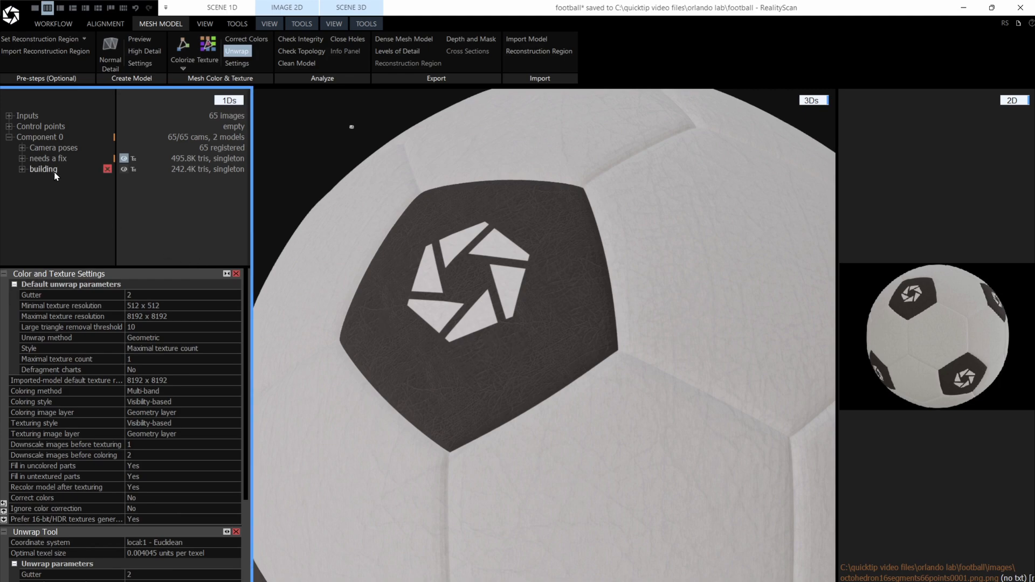
Select the 'building' model in the 1Ds tree to display its checker texture.
{"action": "left_click", "coordinate": [42, 169]}
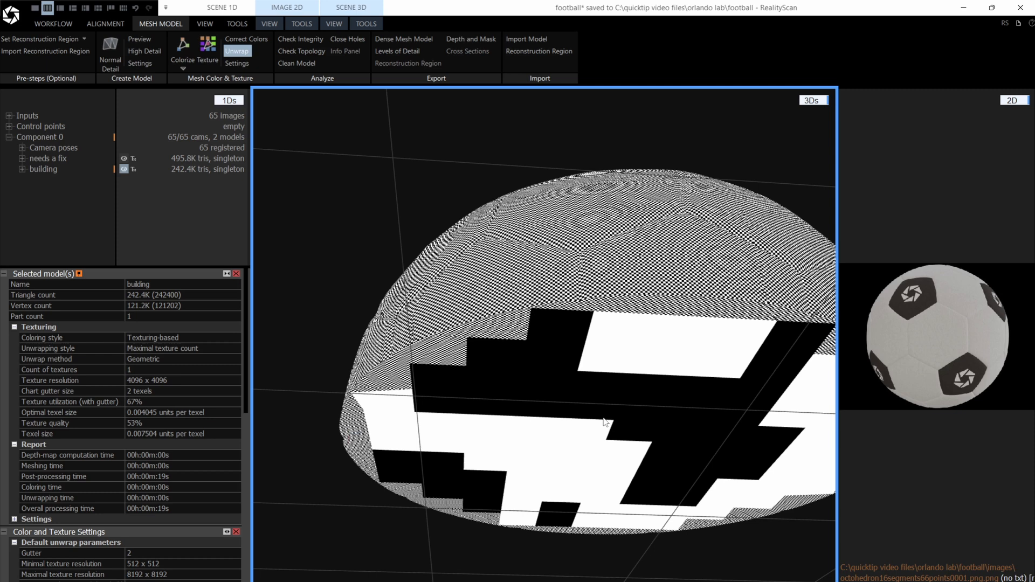
{"action": "mouse_move", "coordinate": [613, 409]}
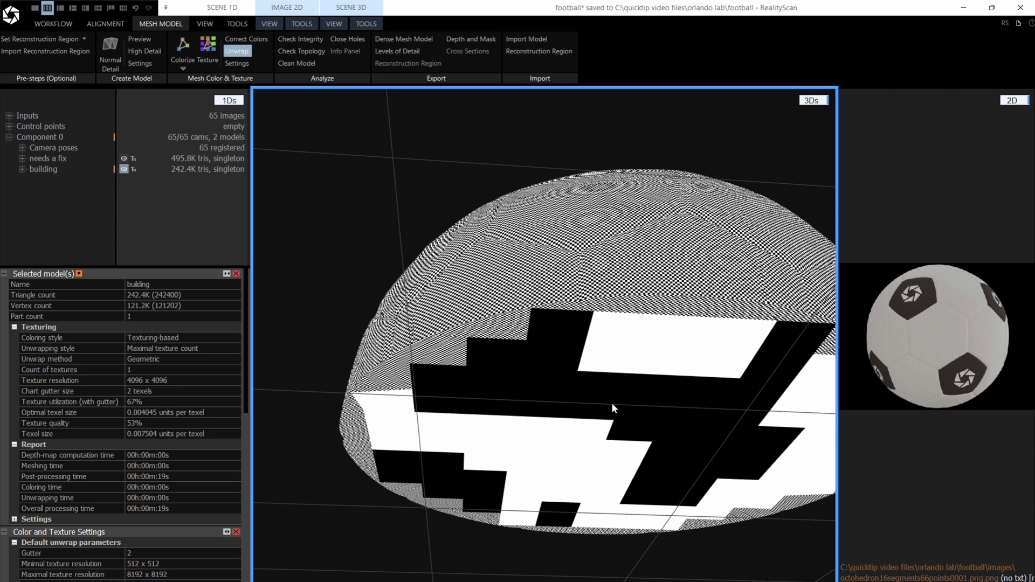